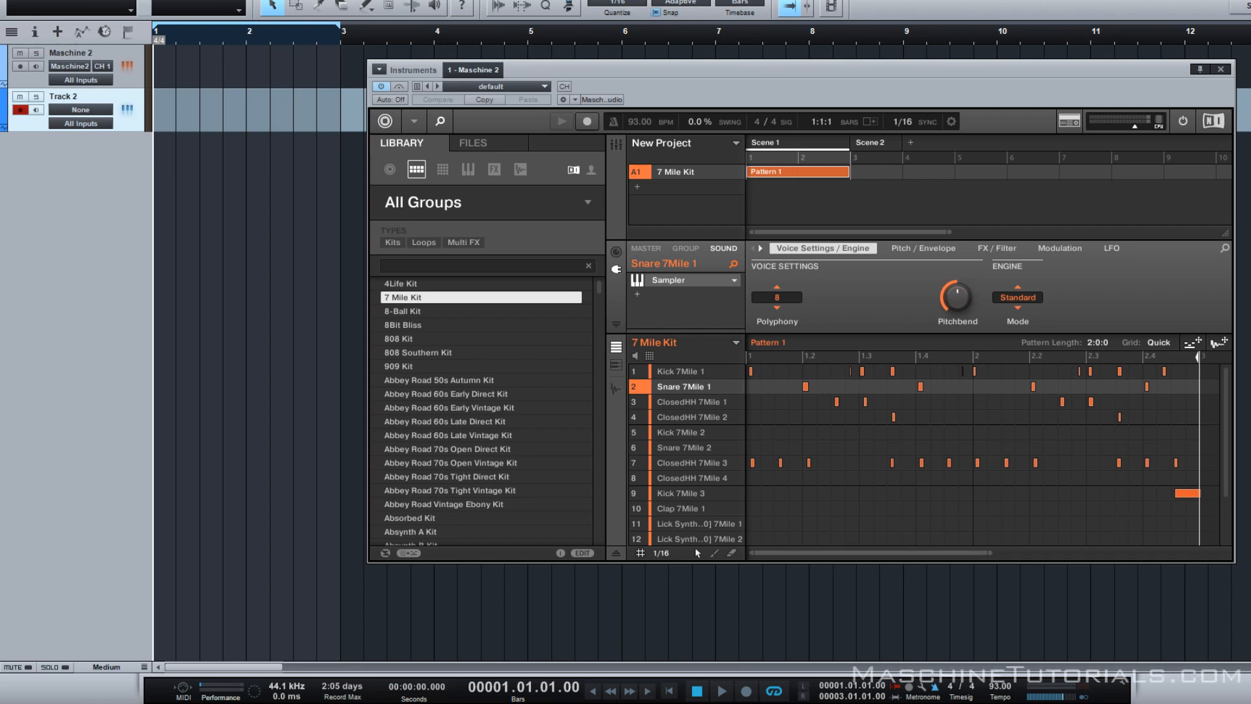
{"action": "mouse_move", "coordinate": [1095, 453]}
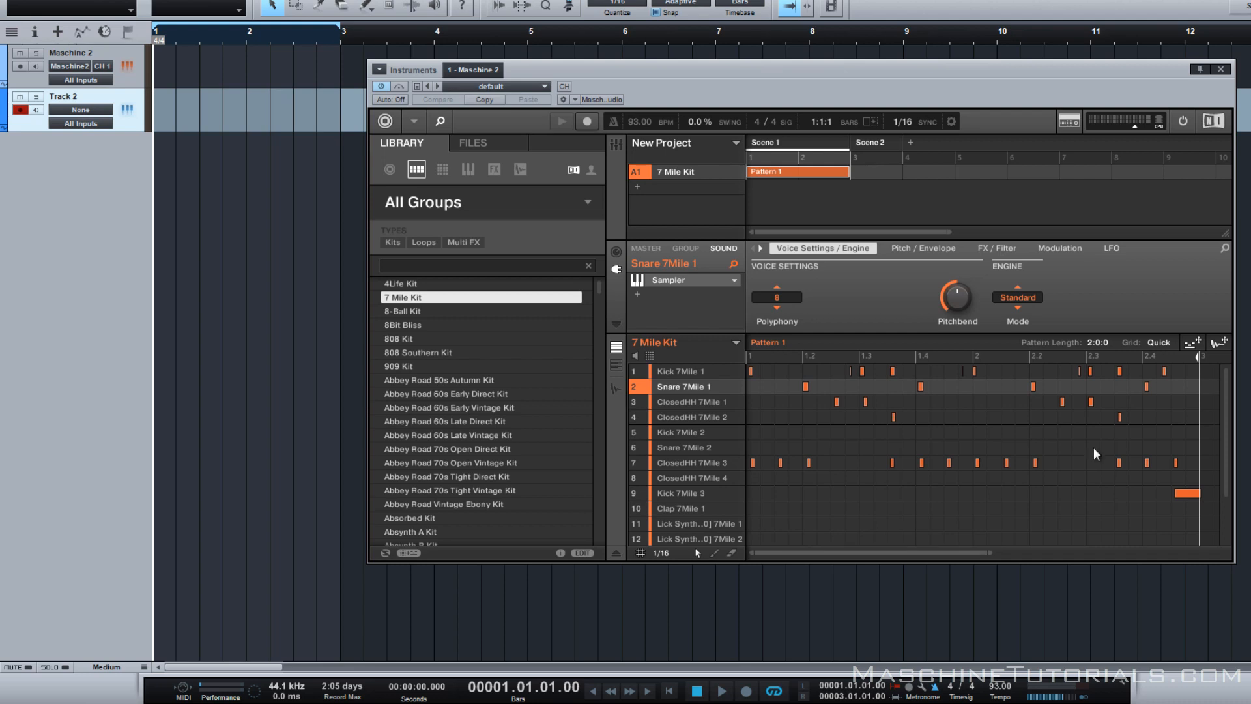
{"action": "mouse_move", "coordinate": [860, 426]}
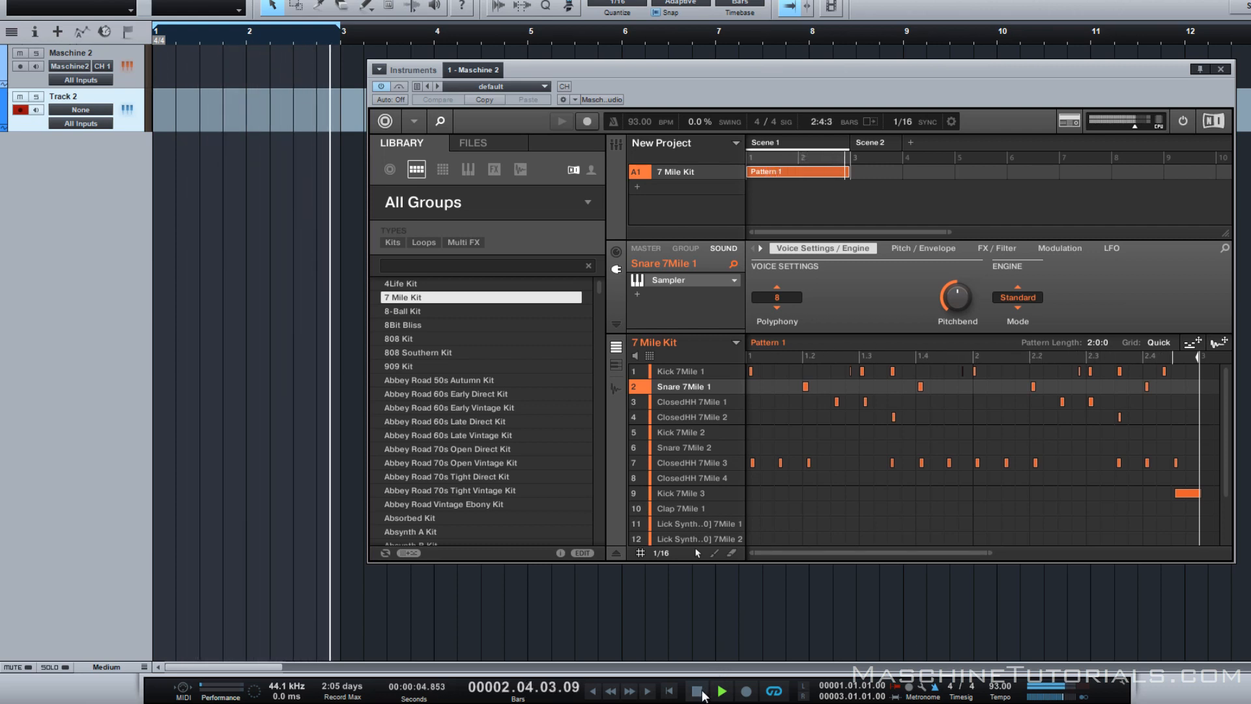
Stop pattern playback and bring up the 7 Mile Kit group's MIDI input settings
{"action": "left_click", "coordinate": [695, 691]}
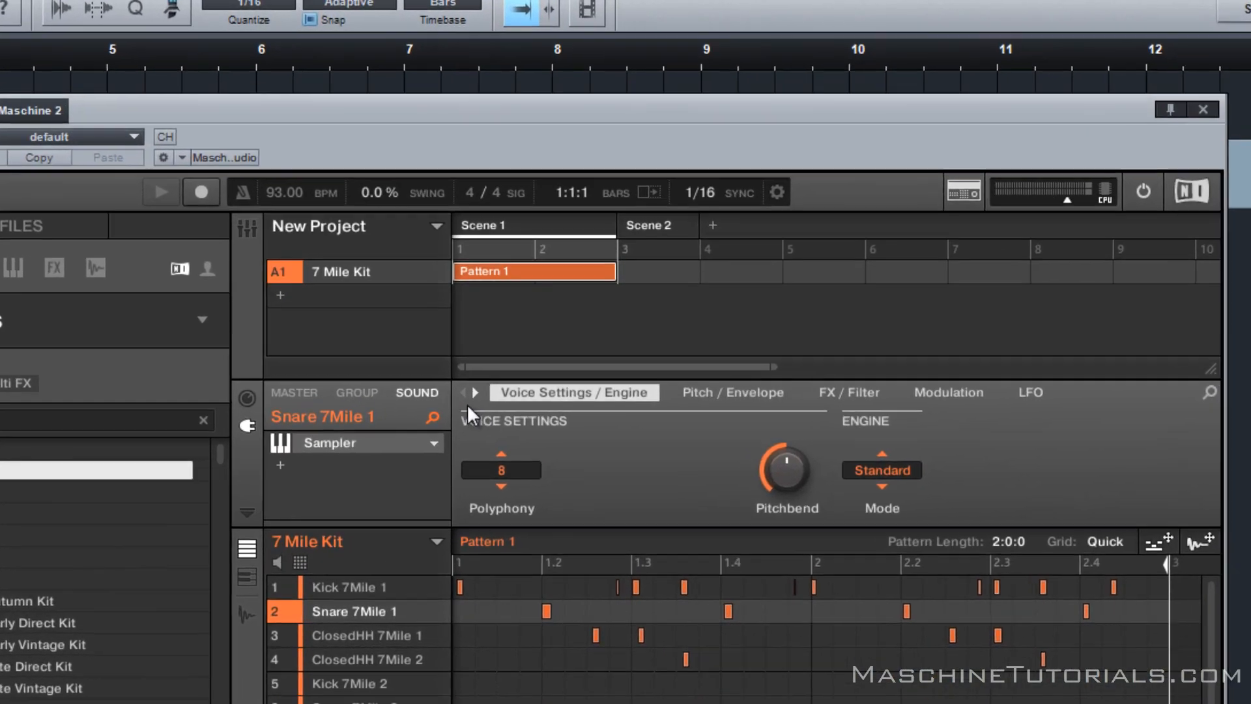
{"action": "right_click", "coordinate": [340, 271]}
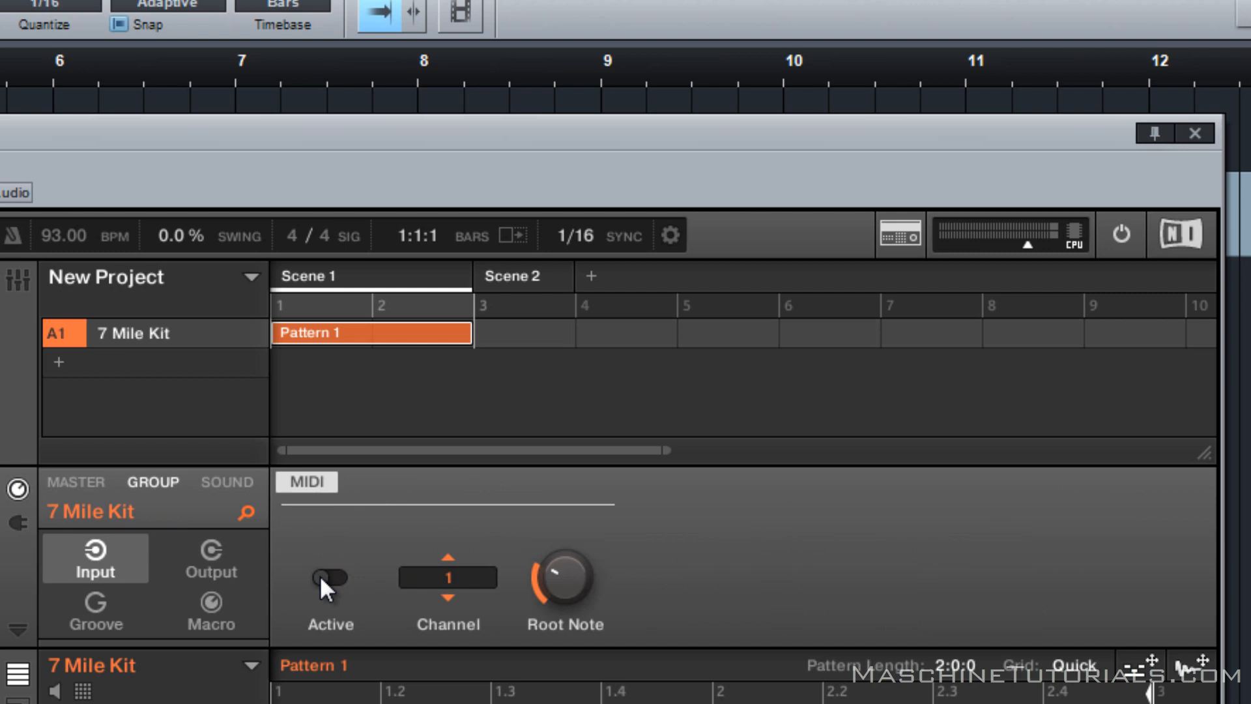
Switch MIDI input Active on for the 7 Mile Kit group, channel 1
{"action": "left_click", "coordinate": [331, 578]}
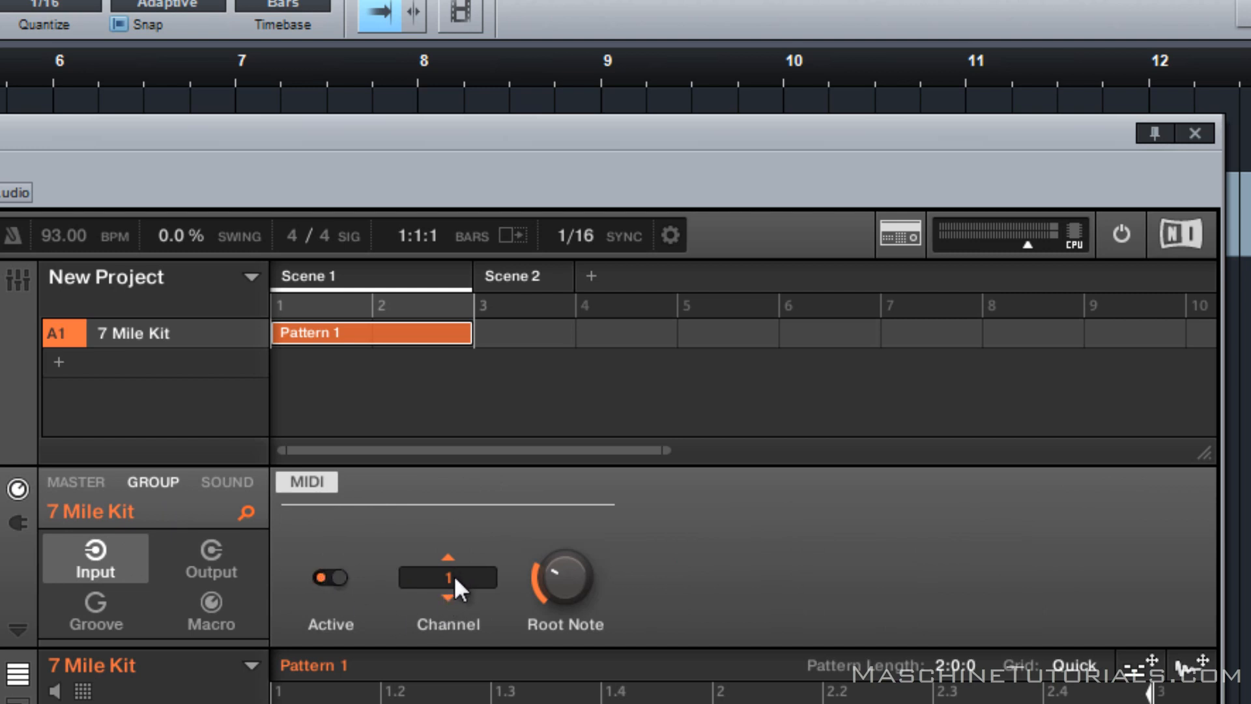
{"action": "mouse_move", "coordinate": [406, 532]}
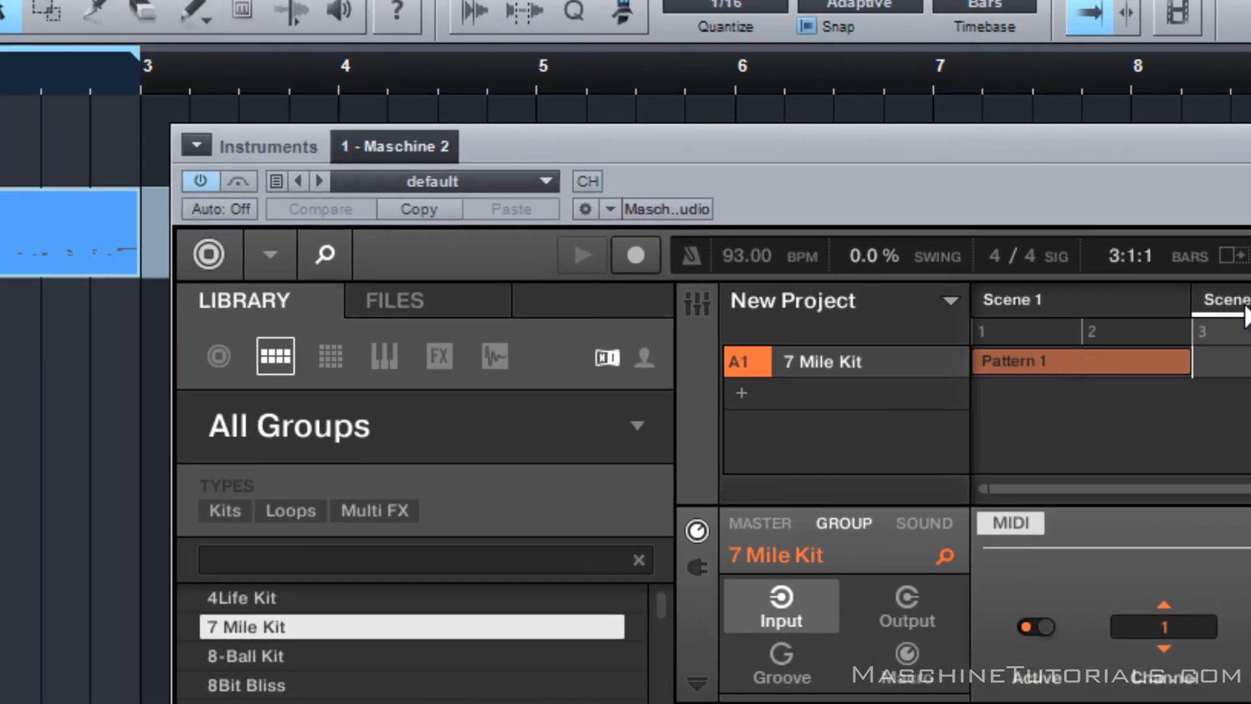
Set Track 2's output from None to Maschine 2 on channel 1
{"action": "left_click", "coordinate": [184, 250]}
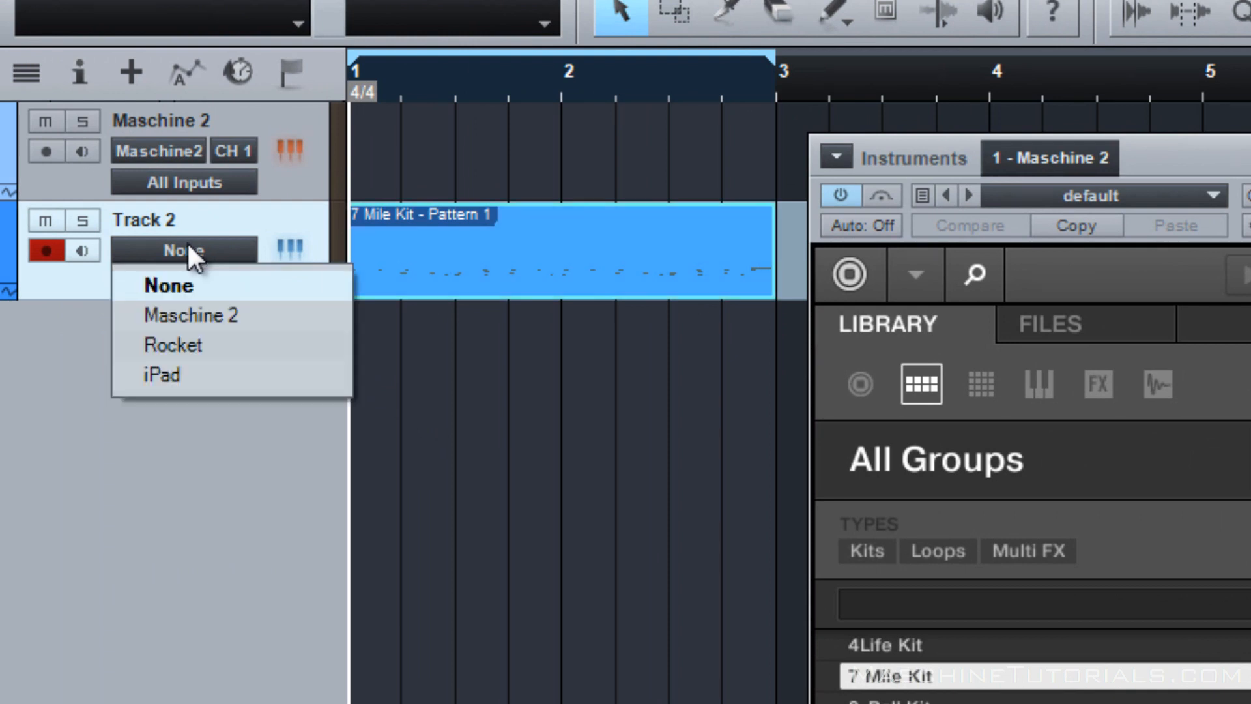
{"action": "left_click", "coordinate": [190, 314]}
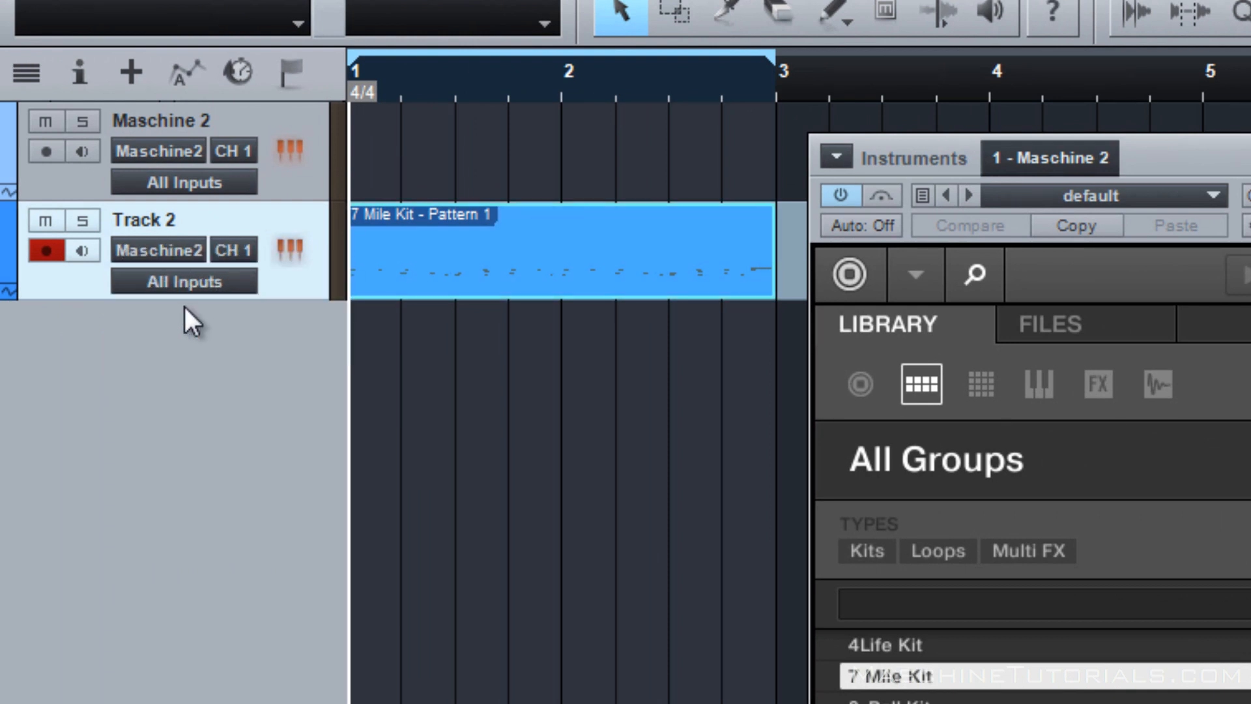
{"action": "mouse_move", "coordinate": [227, 263]}
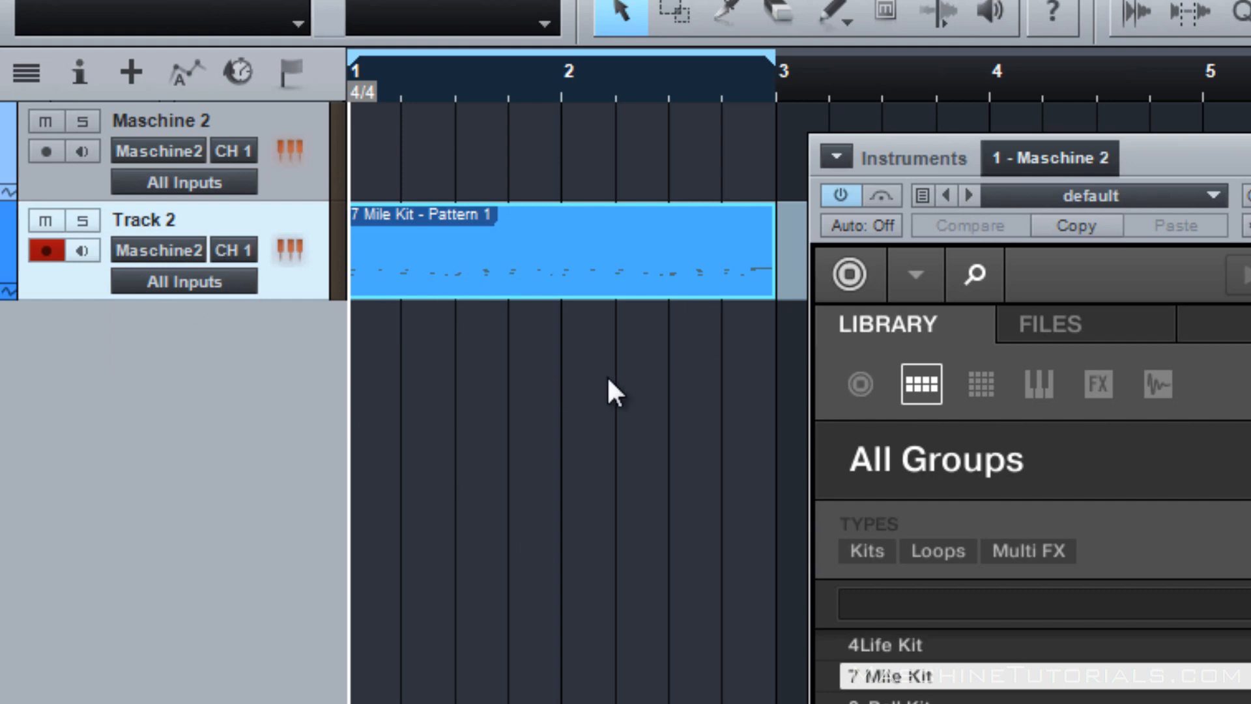
{"action": "mouse_move", "coordinate": [634, 299]}
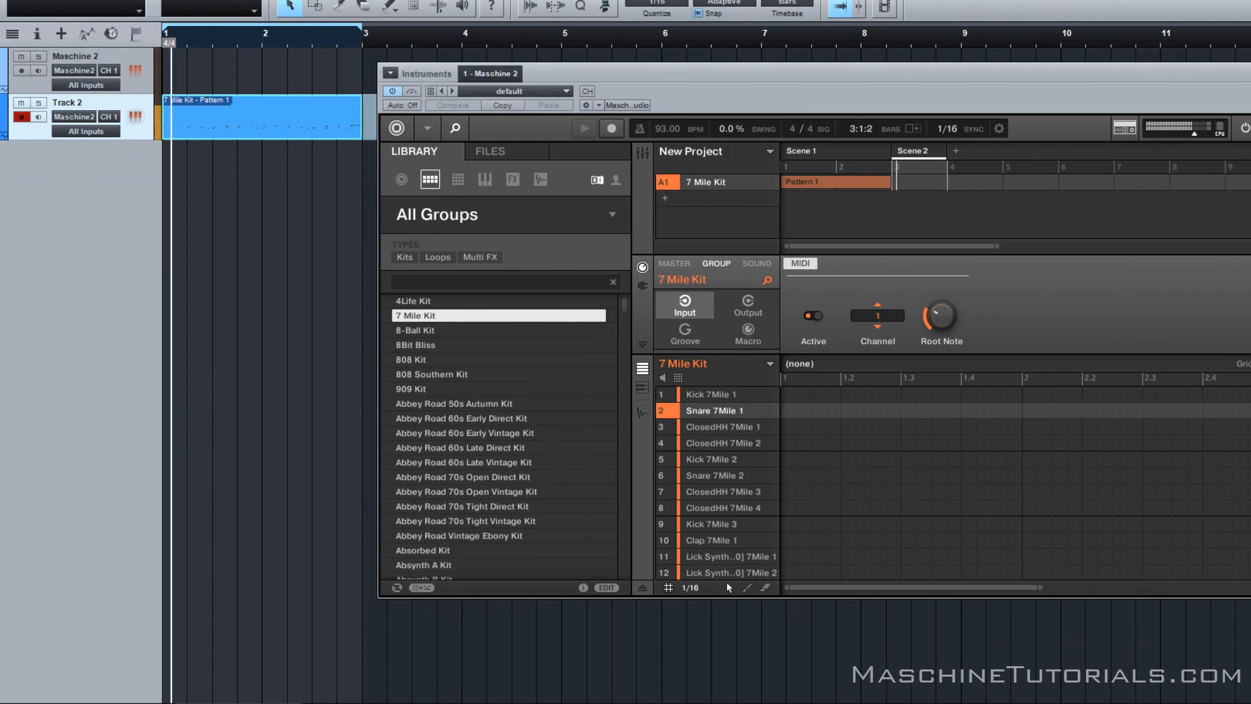
Open the 7 Mile Kit - Pattern 1 event on Track 2 in the piano-roll editor
{"action": "double_click", "coordinate": [263, 116]}
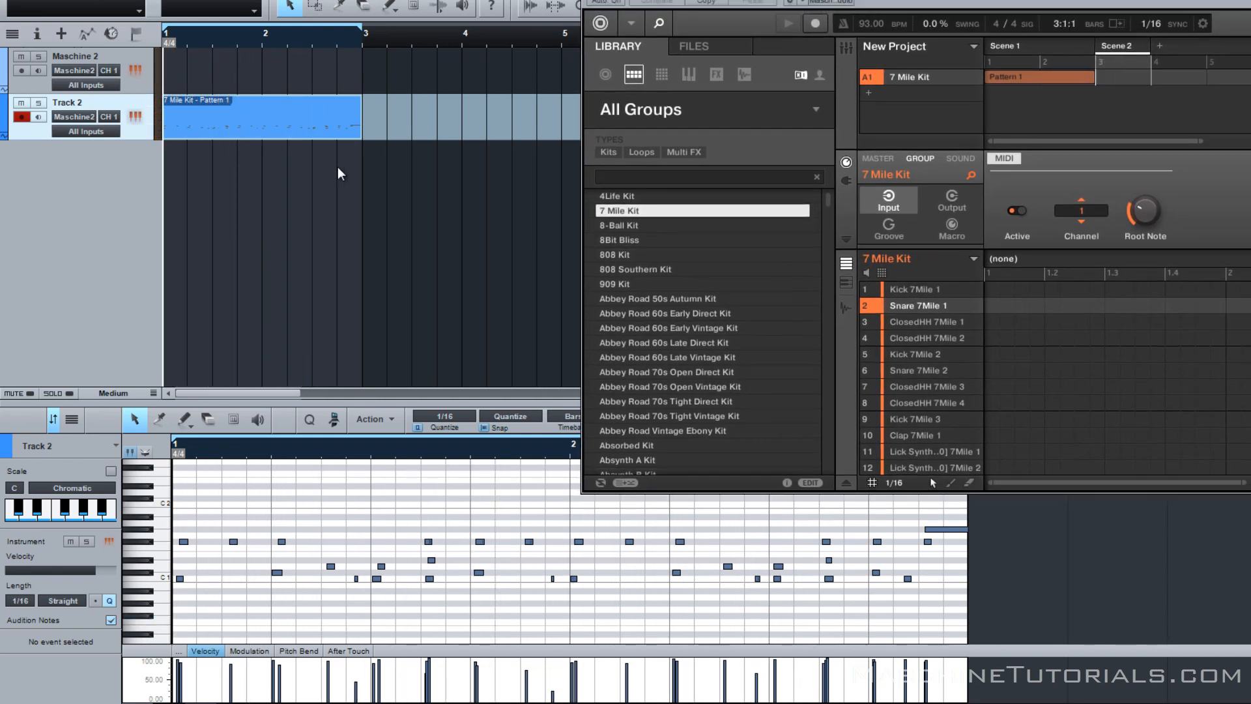
{"action": "mouse_move", "coordinate": [429, 515]}
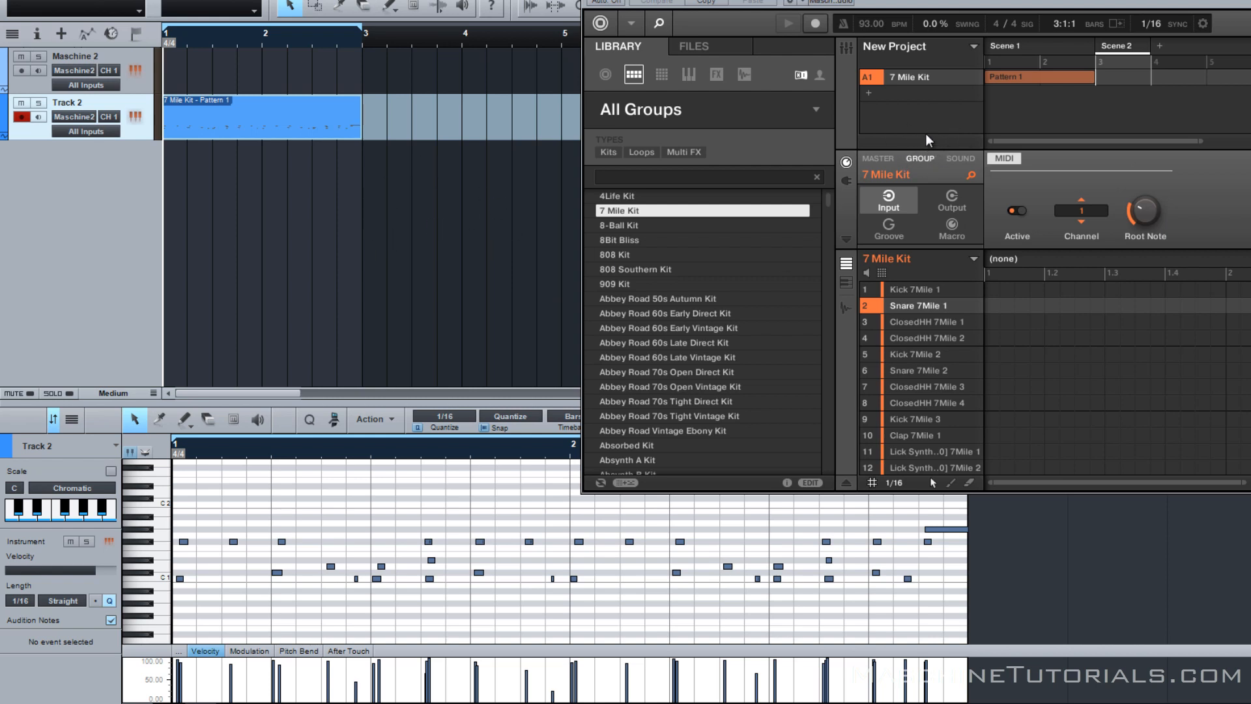
{"action": "mouse_move", "coordinate": [107, 136]}
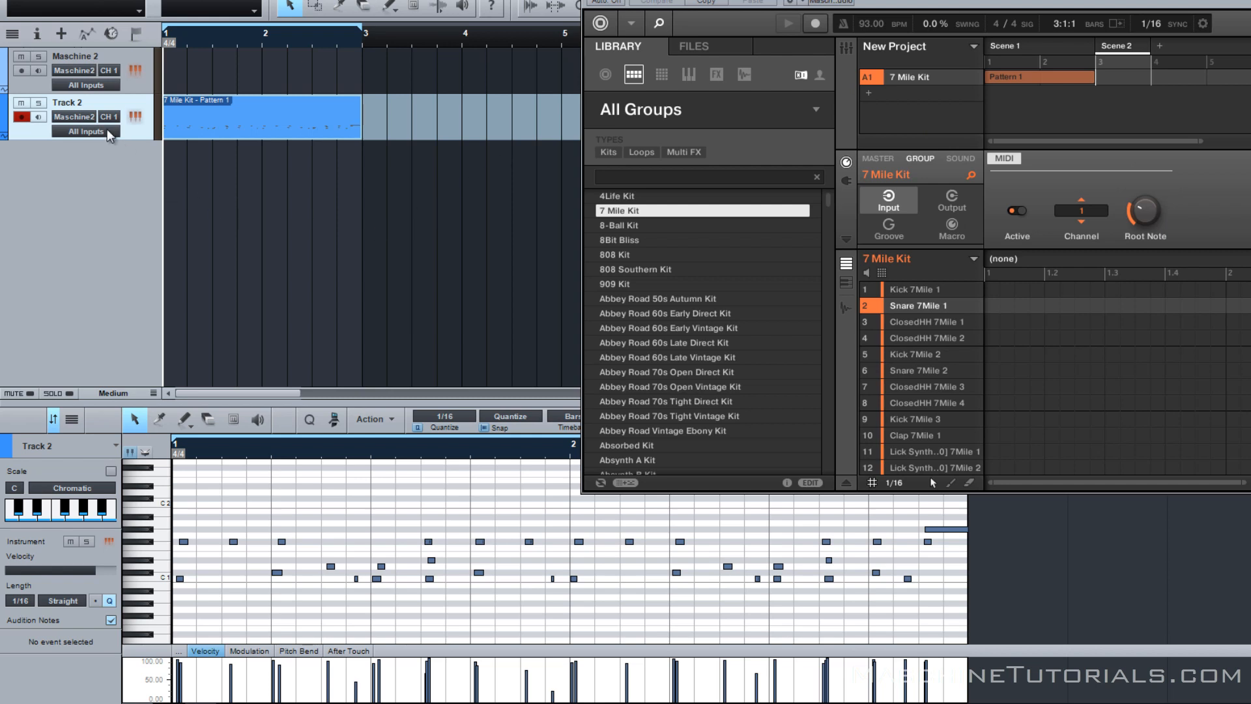
{"action": "mouse_move", "coordinate": [422, 216]}
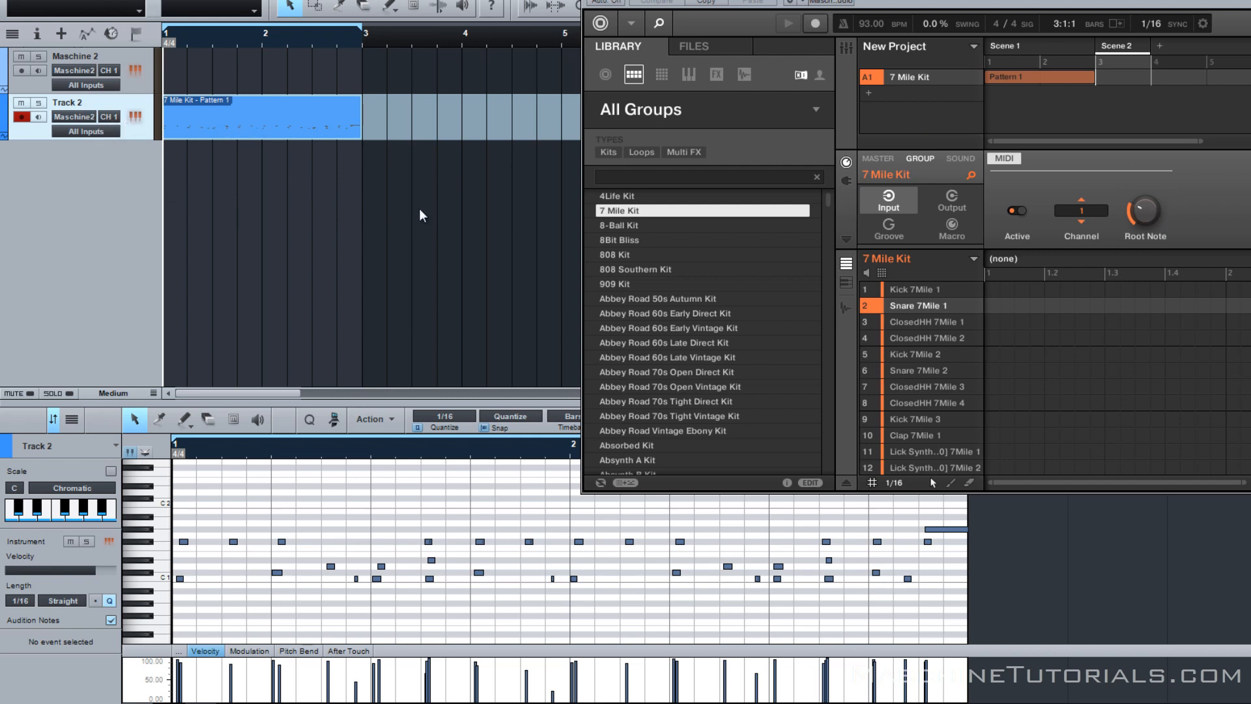
{"action": "mouse_move", "coordinate": [430, 277]}
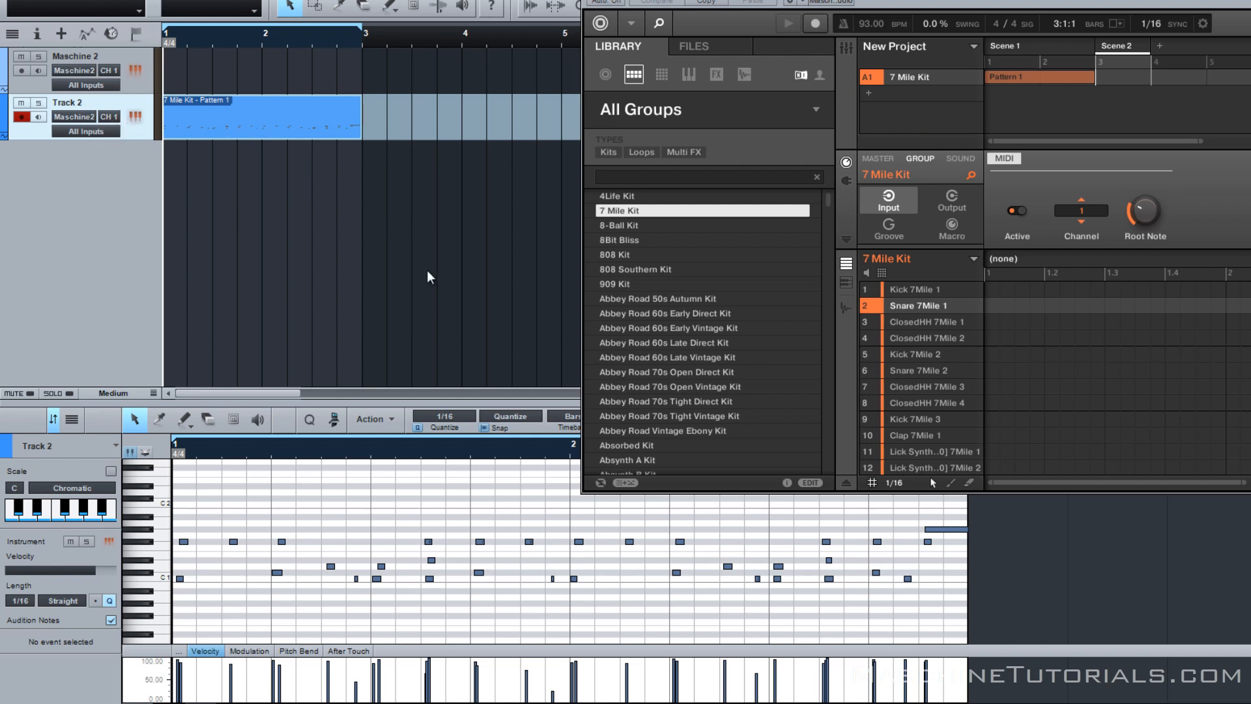